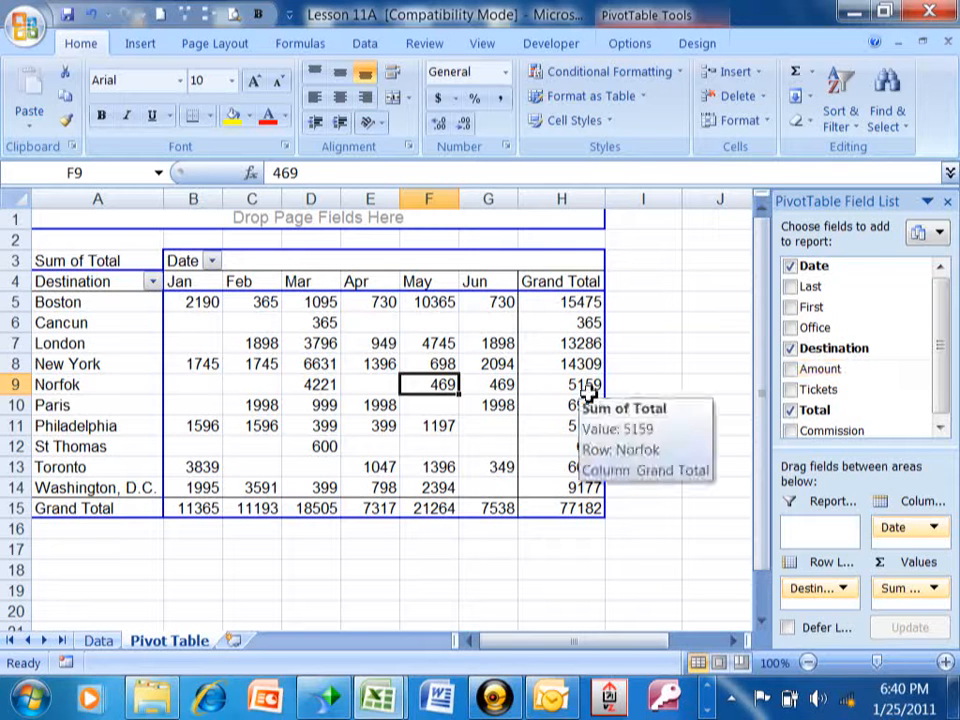
mouse_move(455, 398)
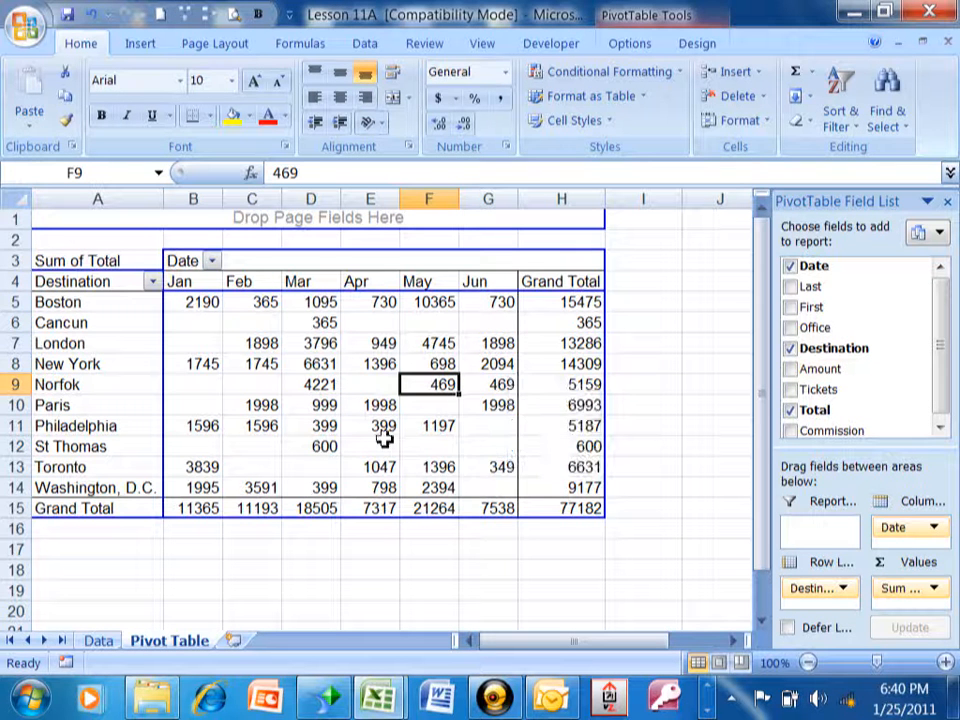
mouse_move(385, 440)
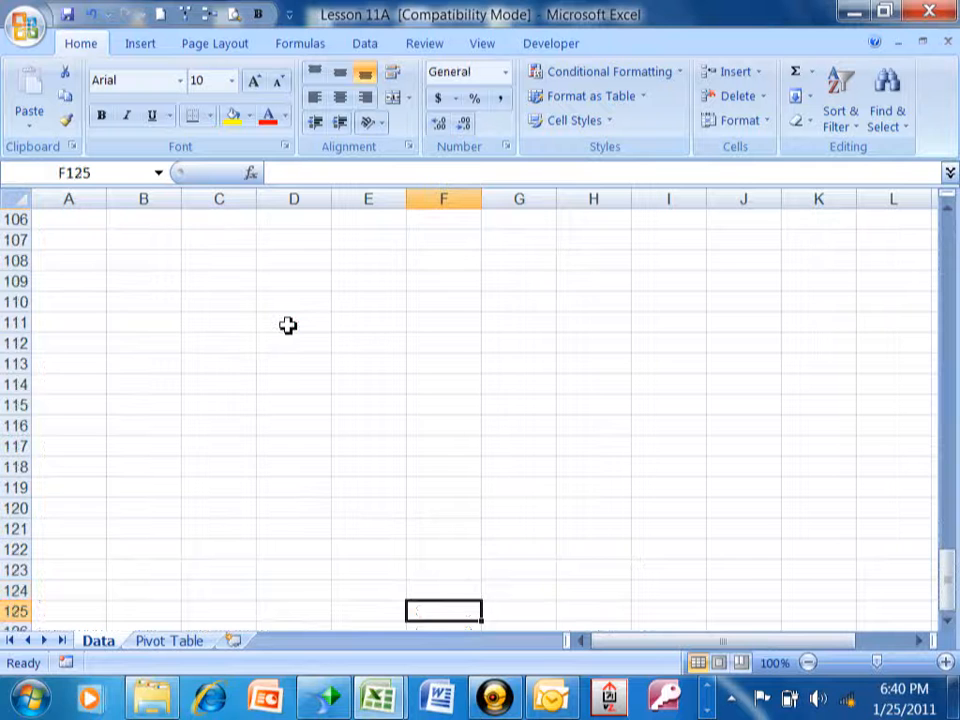
Enter row 81: 1/25/2011, Tom Fragale, Philadelphia to Cancun, $600 tickets, commission Yes.
scroll("up", 3)
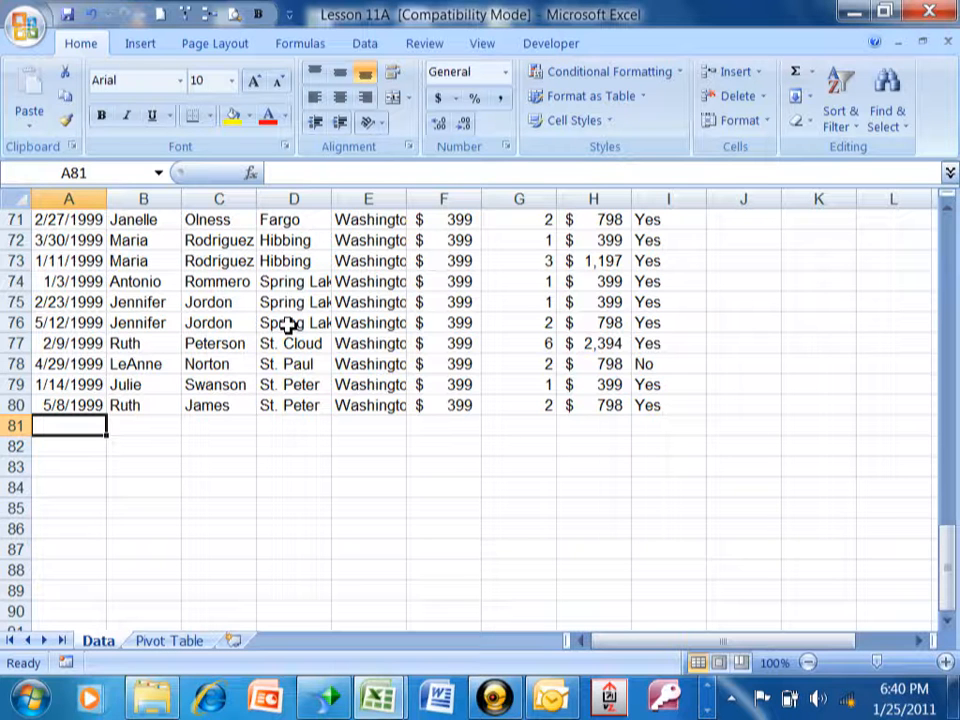
type("1/25/2011")
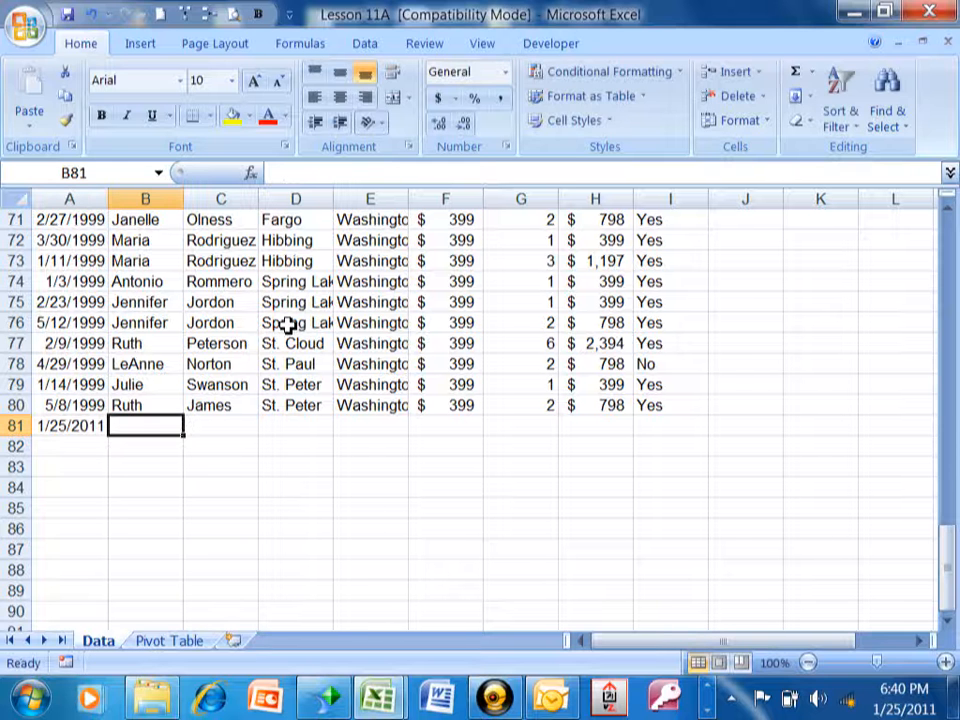
type("Tom")
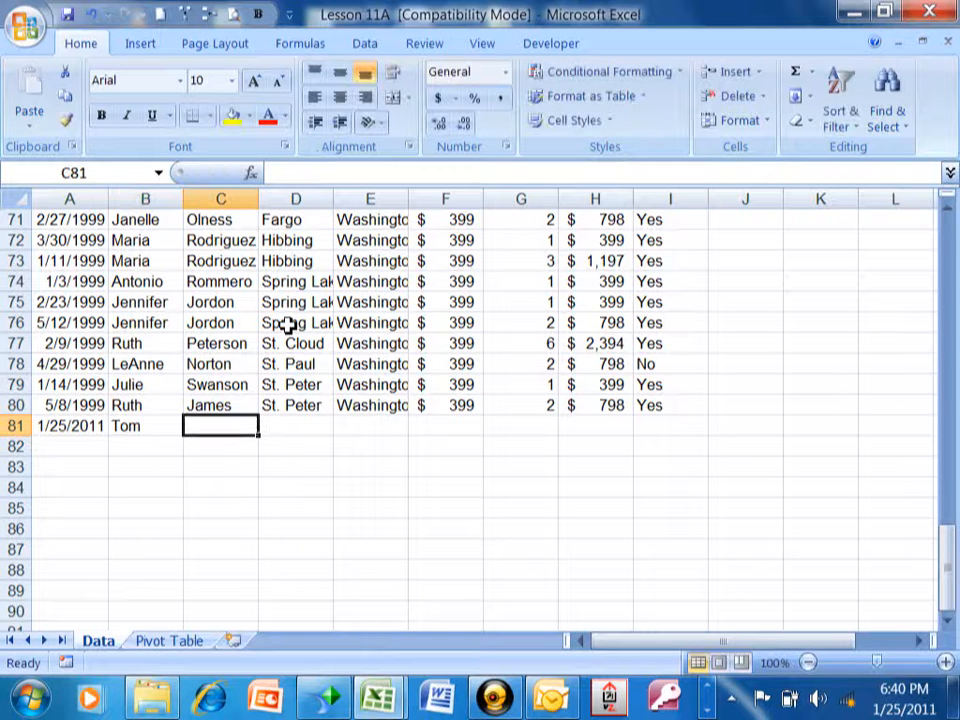
type("Fragale")
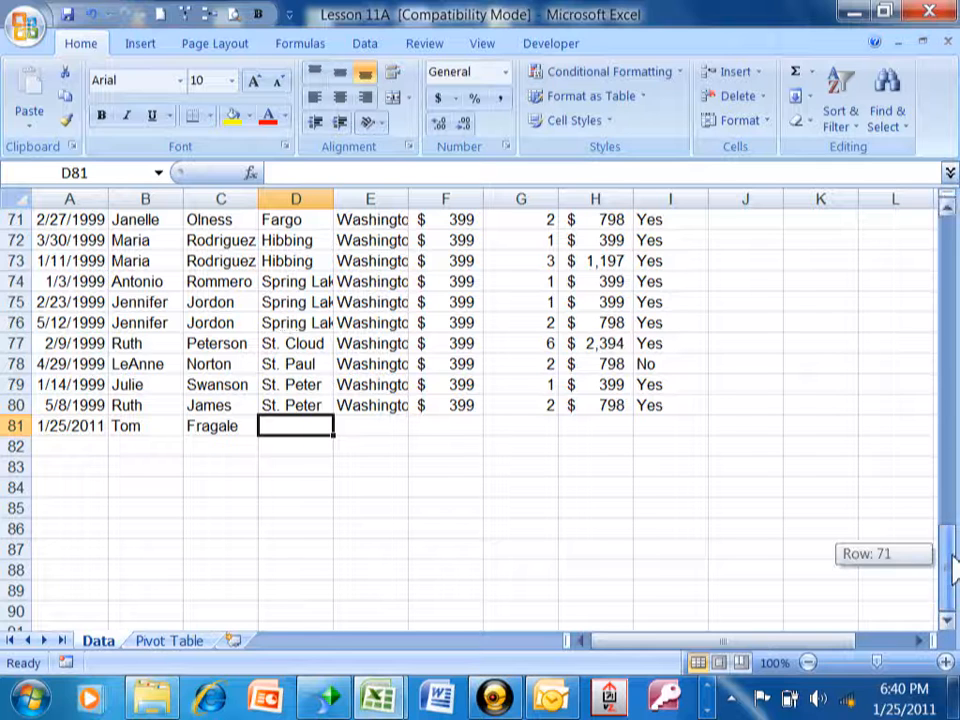
scroll("up", 3)
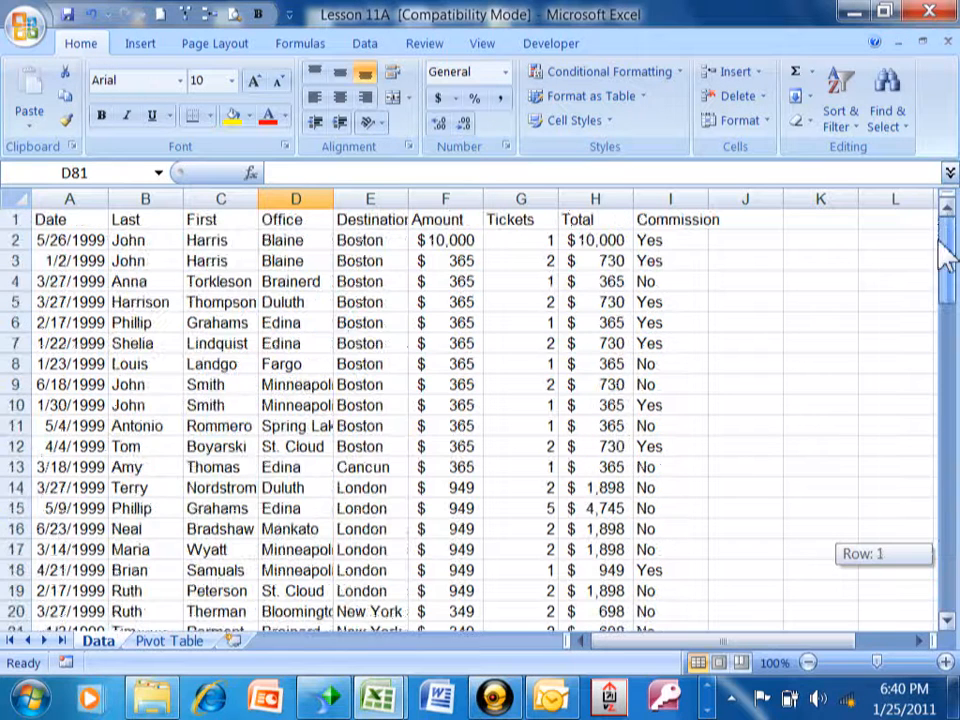
scroll("down", 3)
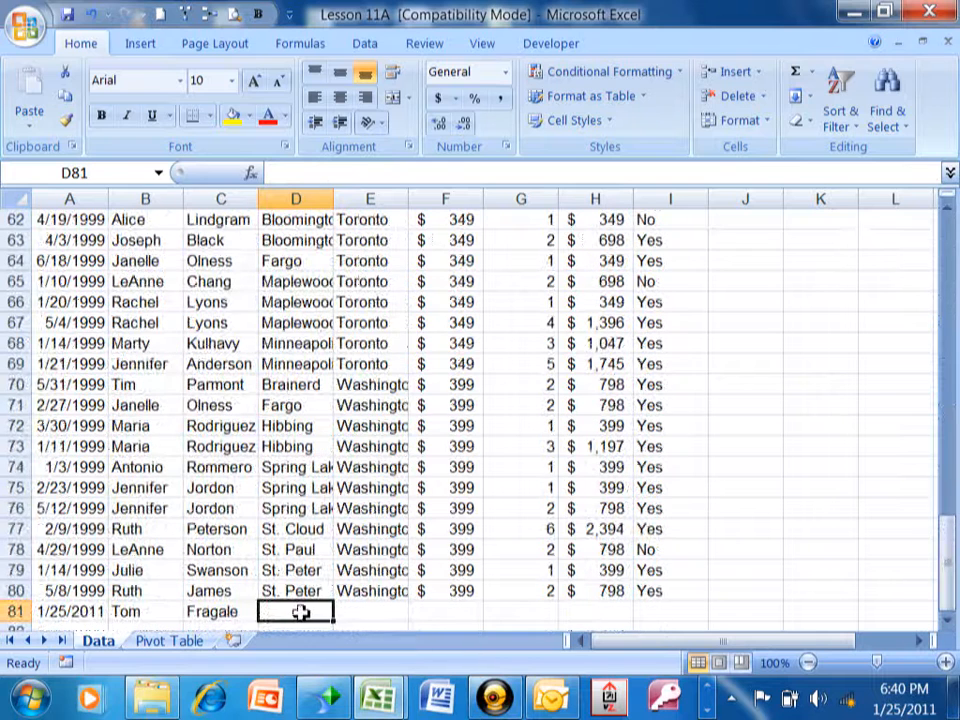
type("Philadelphia")
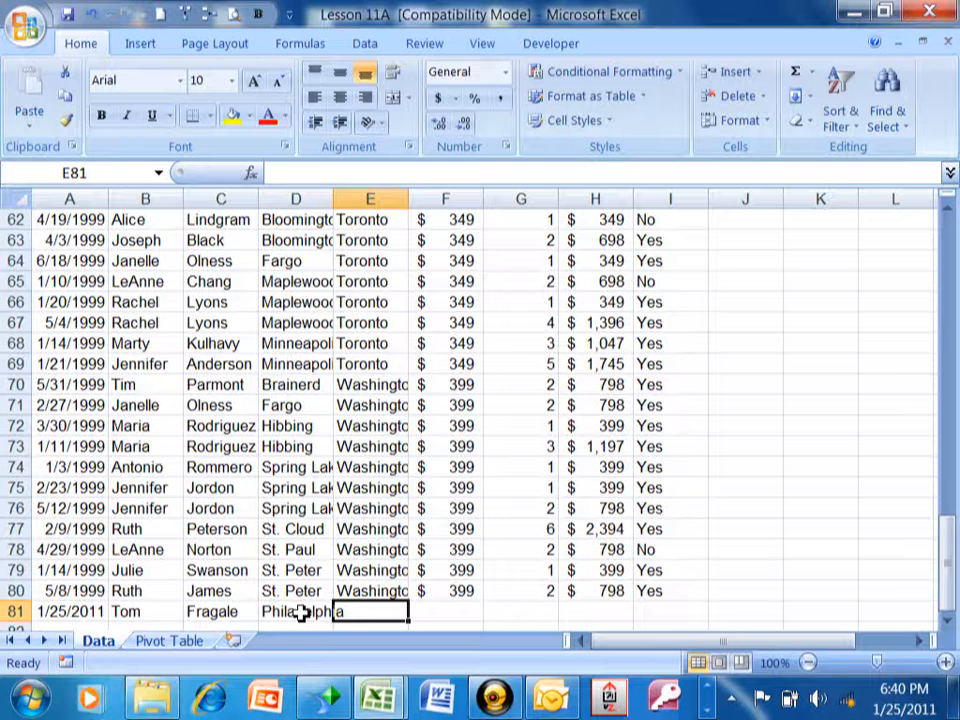
type("Cancun")
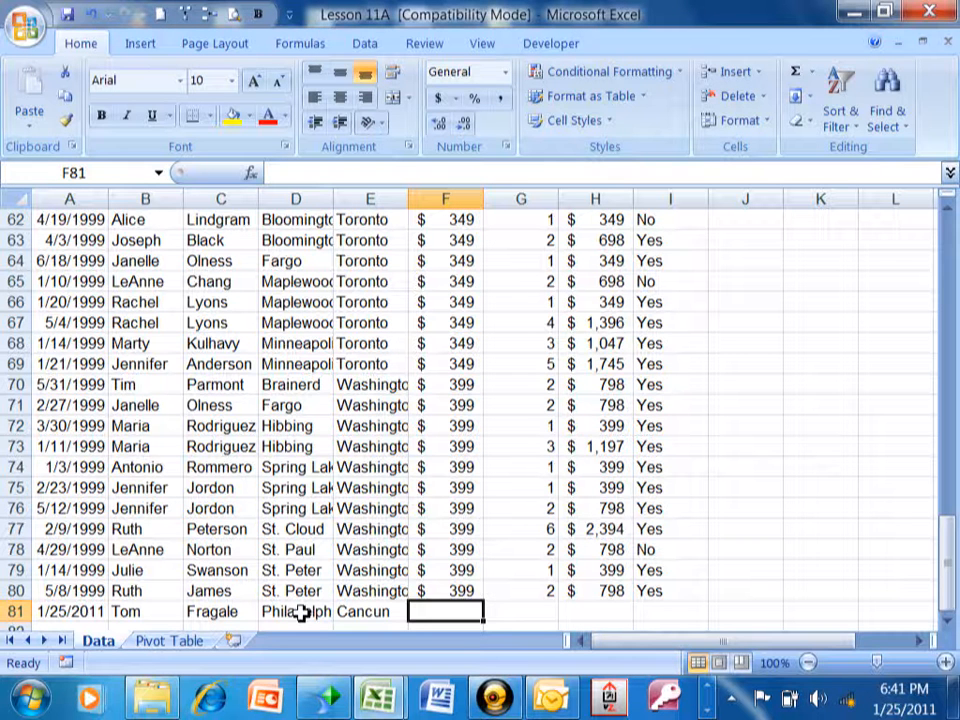
type("6000")
left_click(521, 611)
type("2")
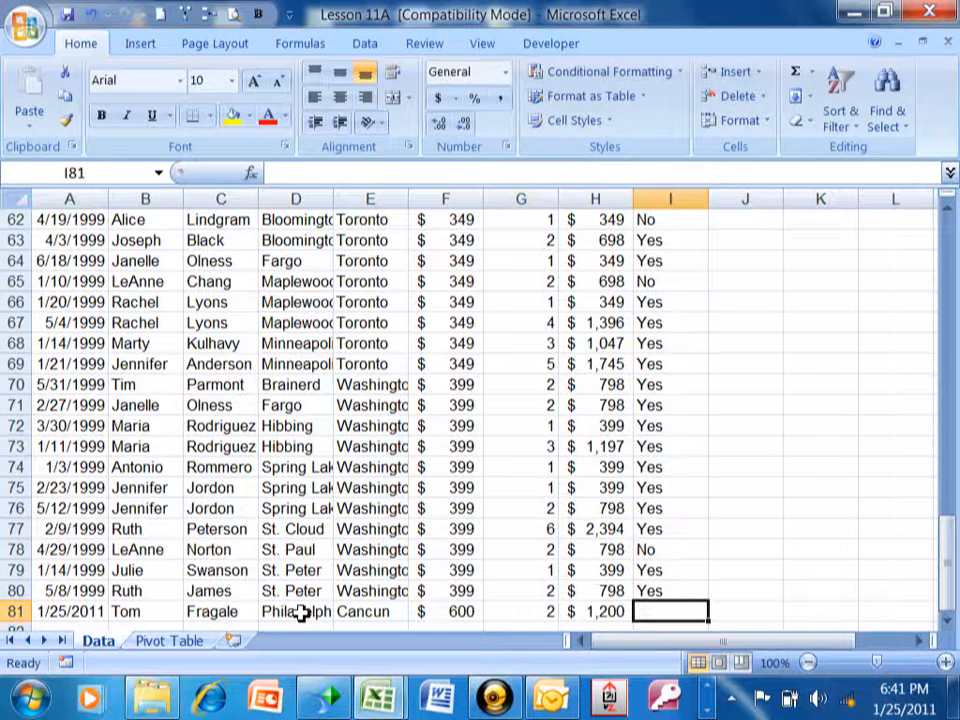
type("Yes")
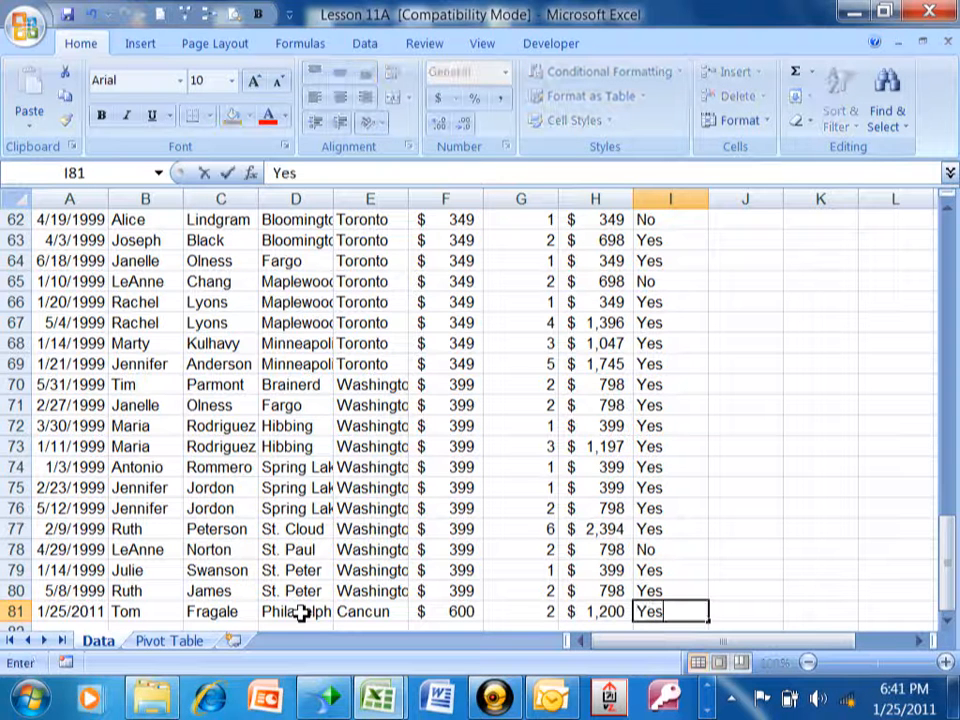
key("Return")
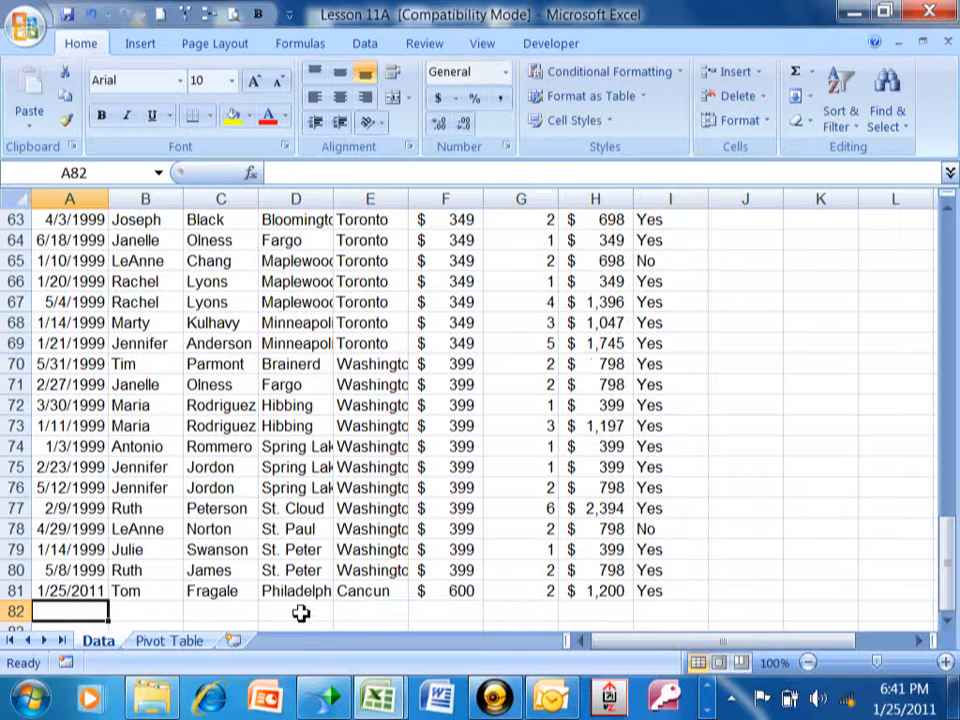
Begin row 82 with date 1/25/2011 and the Philadelphia and Cancun office/destination entries.
type("1/25/2011")
left_click(145, 611)
type("Tom")
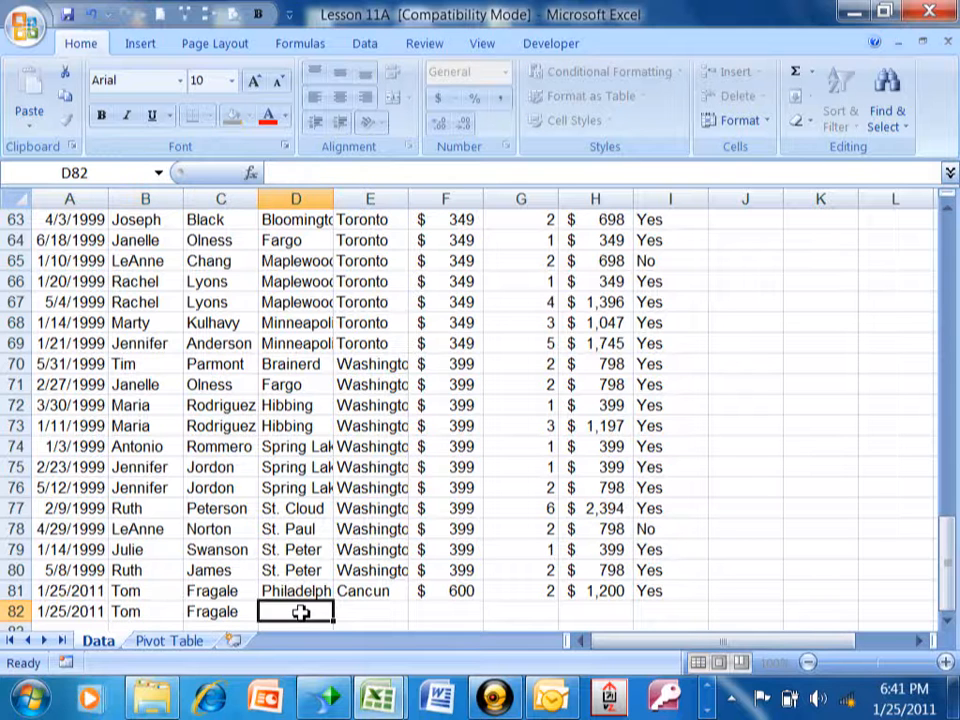
type("Philadelphia")
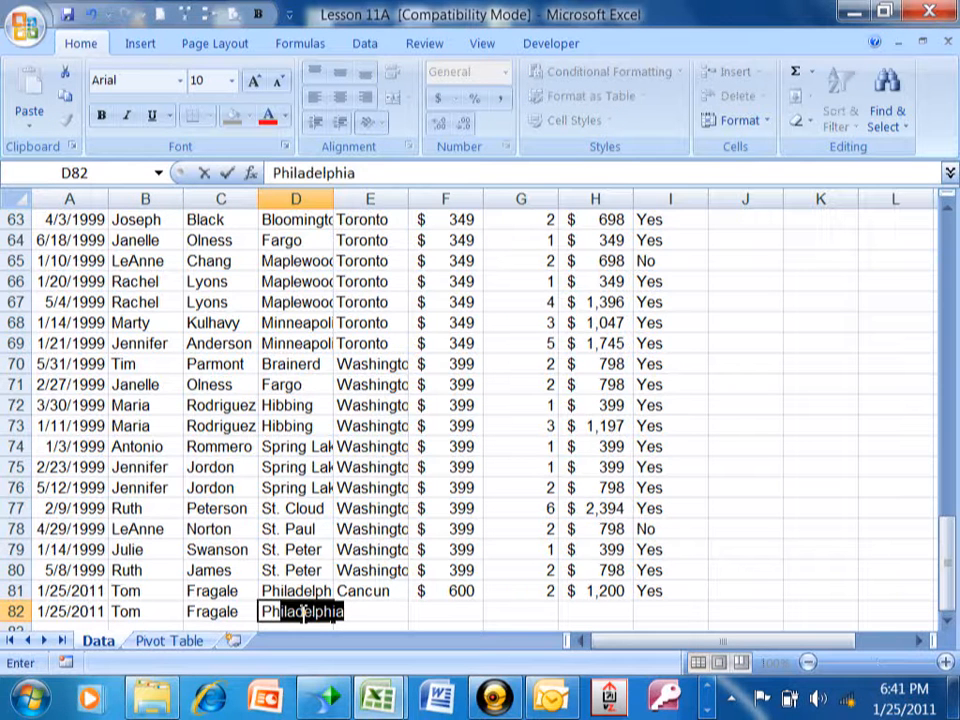
type("Cancun")
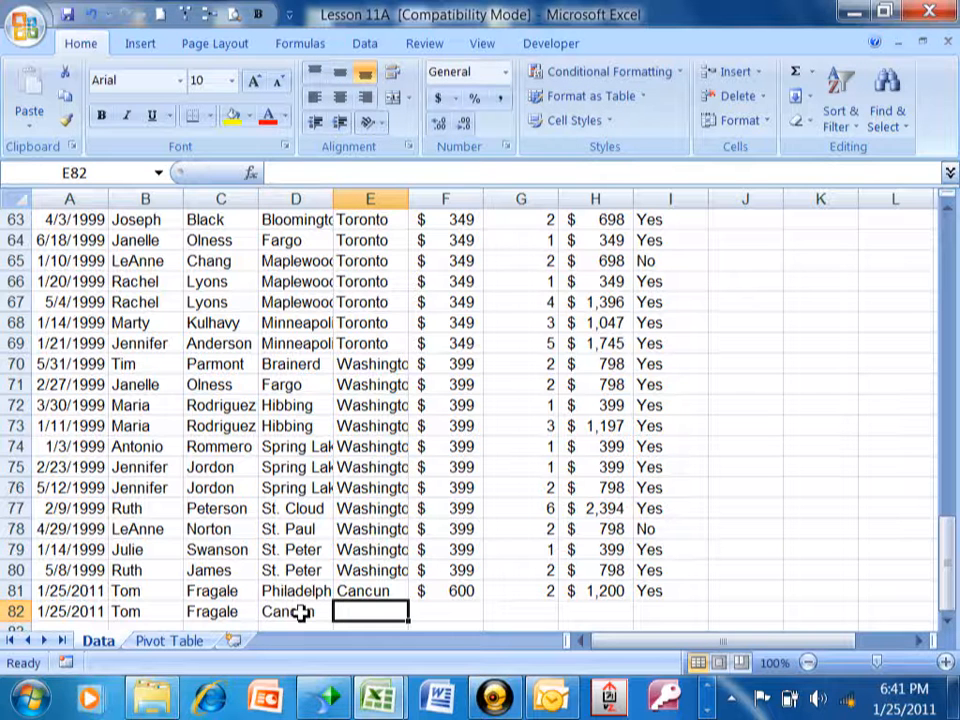
type("Philadelphia")
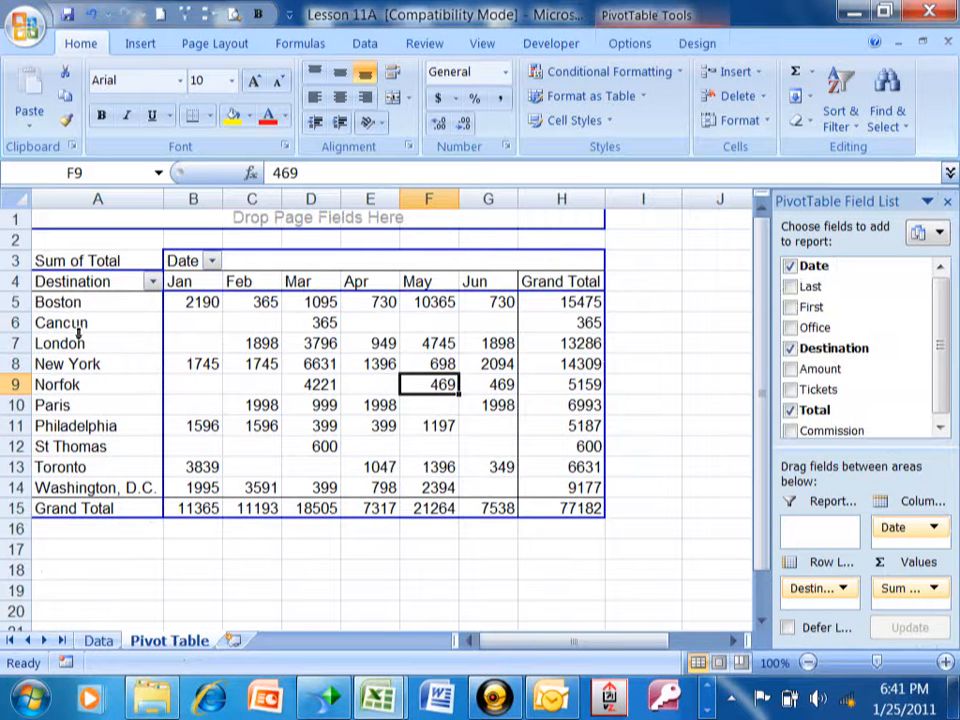
mouse_move(95, 328)
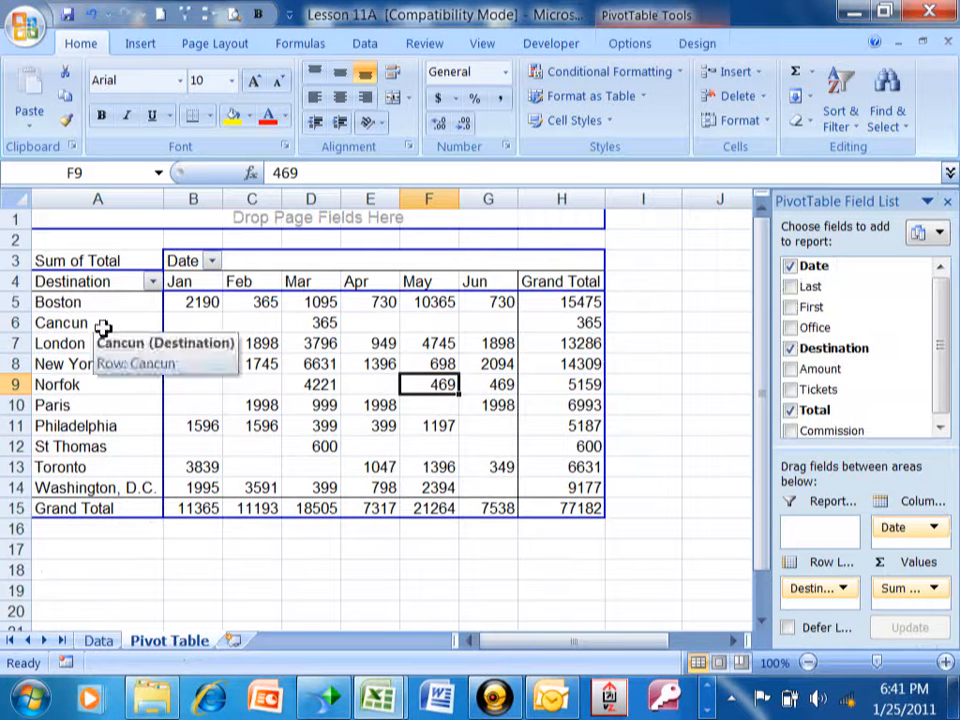
mouse_move(92, 395)
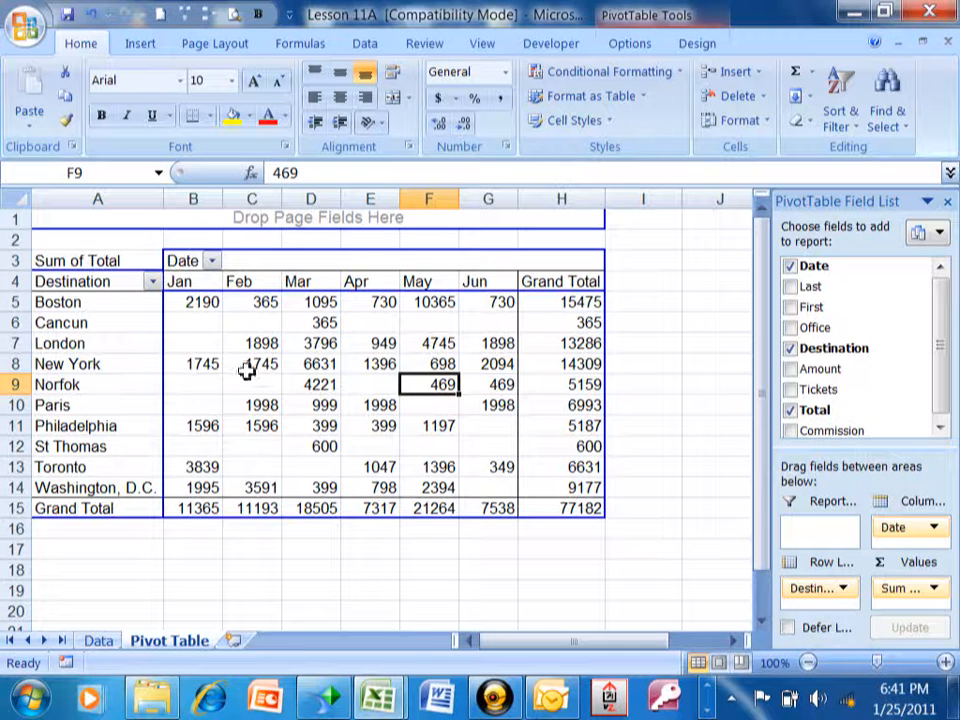
mouse_move(258, 330)
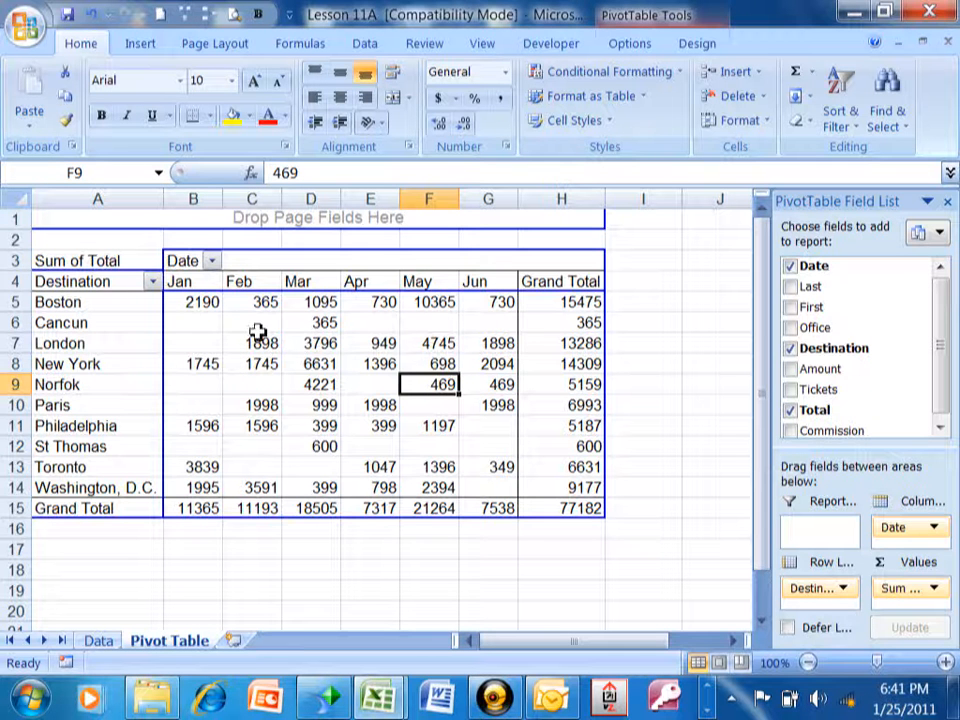
mouse_move(219, 327)
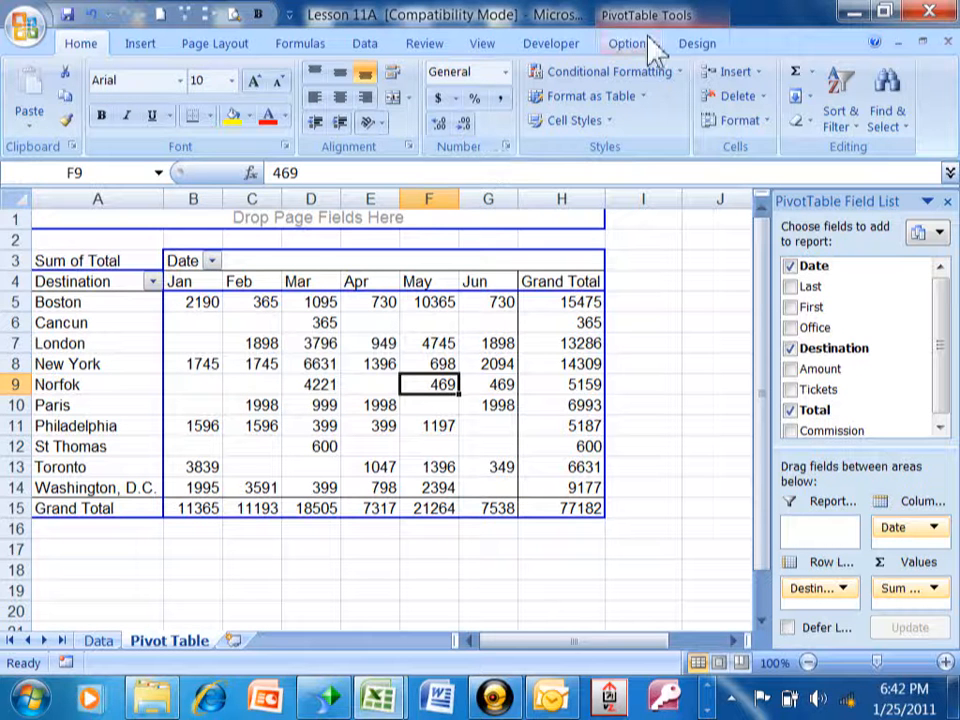
Show the PivotTable Tools Options ribbon with Refresh and Change Data Source.
left_click(629, 43)
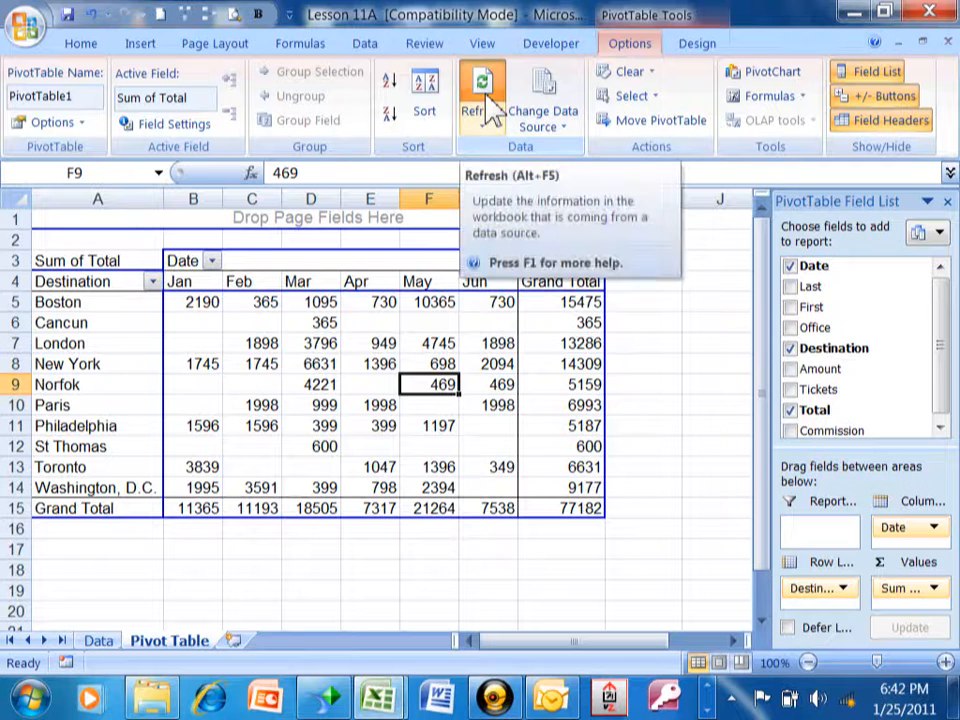
mouse_move(482, 90)
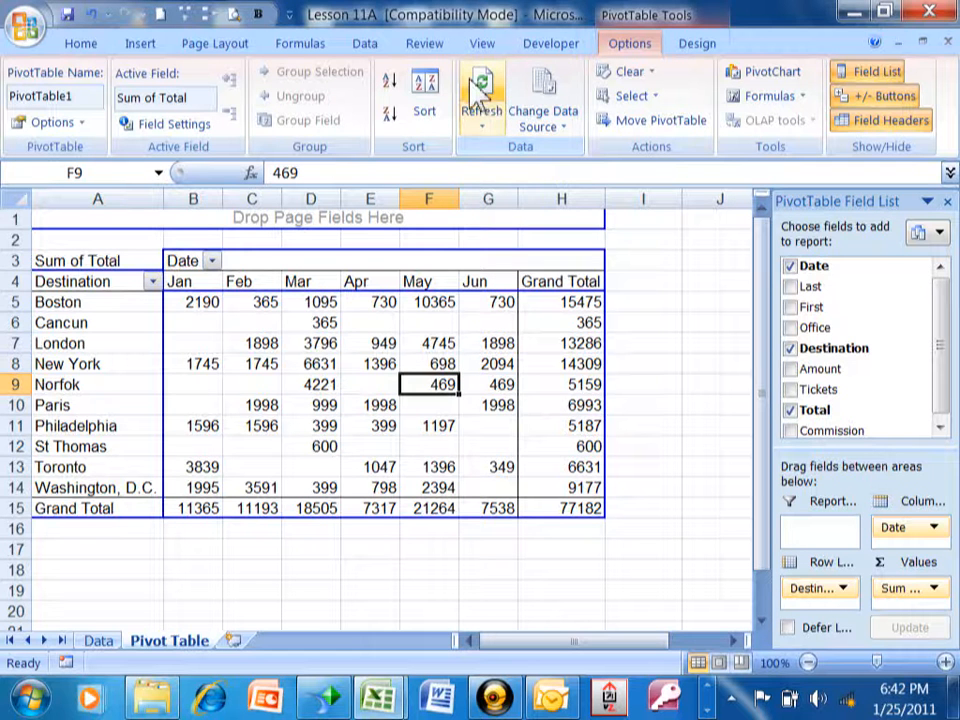
mouse_move(544, 100)
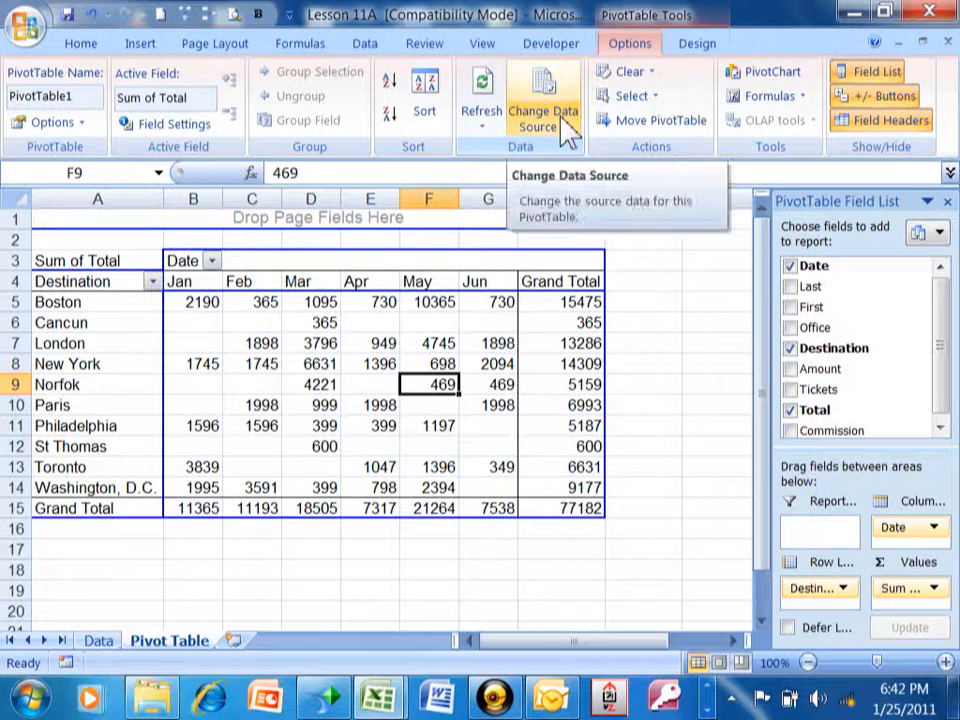
Change the pivot table's source range to Data!$A$1:$I$82.
left_click(544, 118)
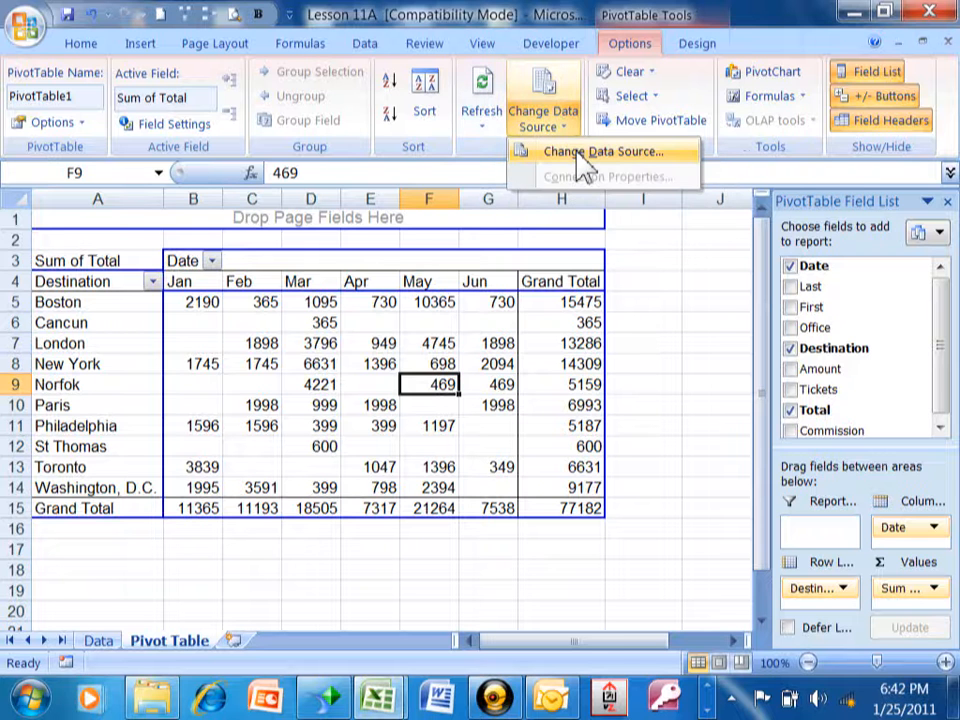
left_click(601, 151)
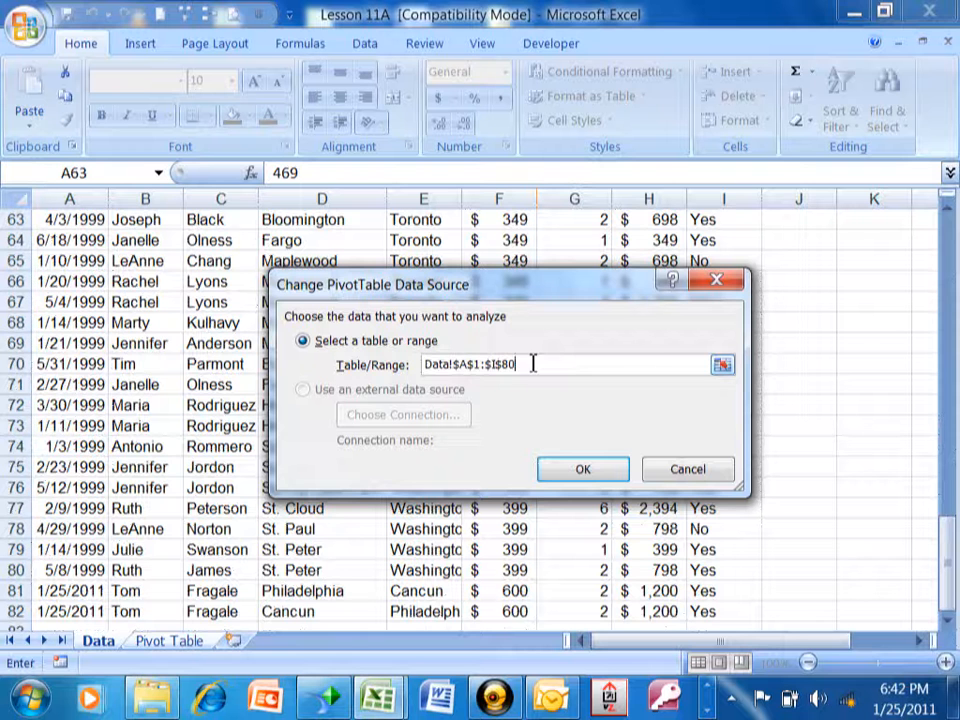
type("82")
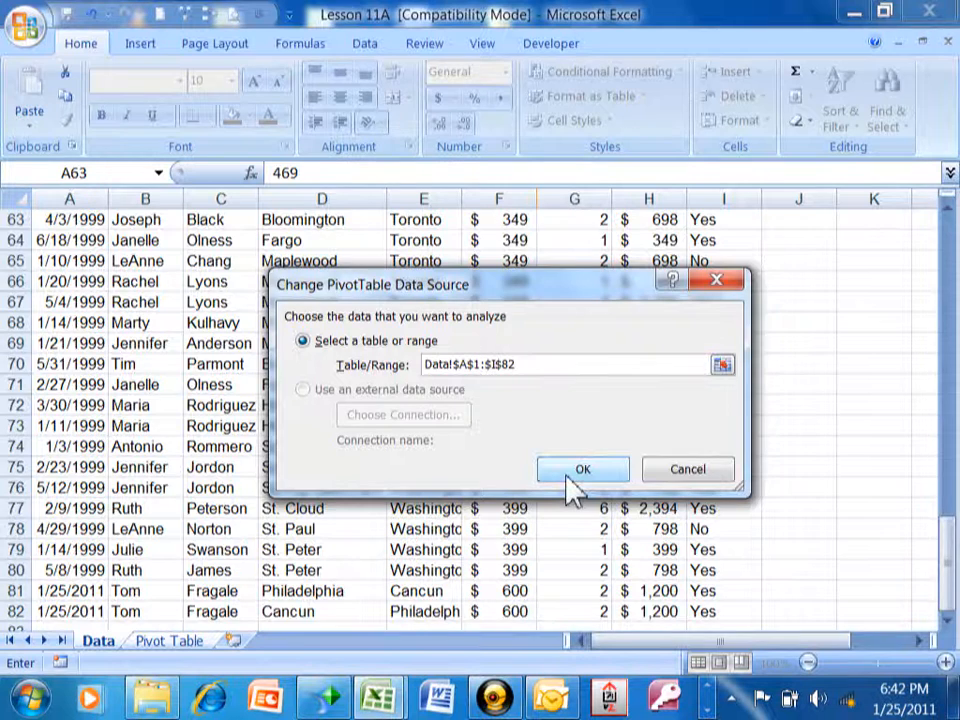
left_click(583, 469)
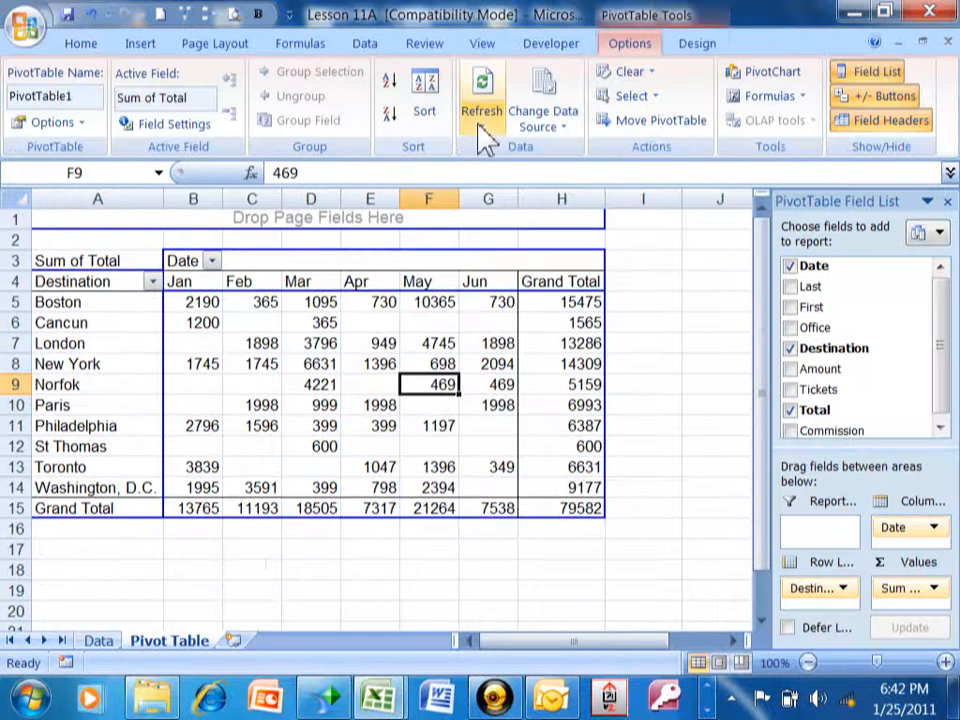
mouse_move(481, 95)
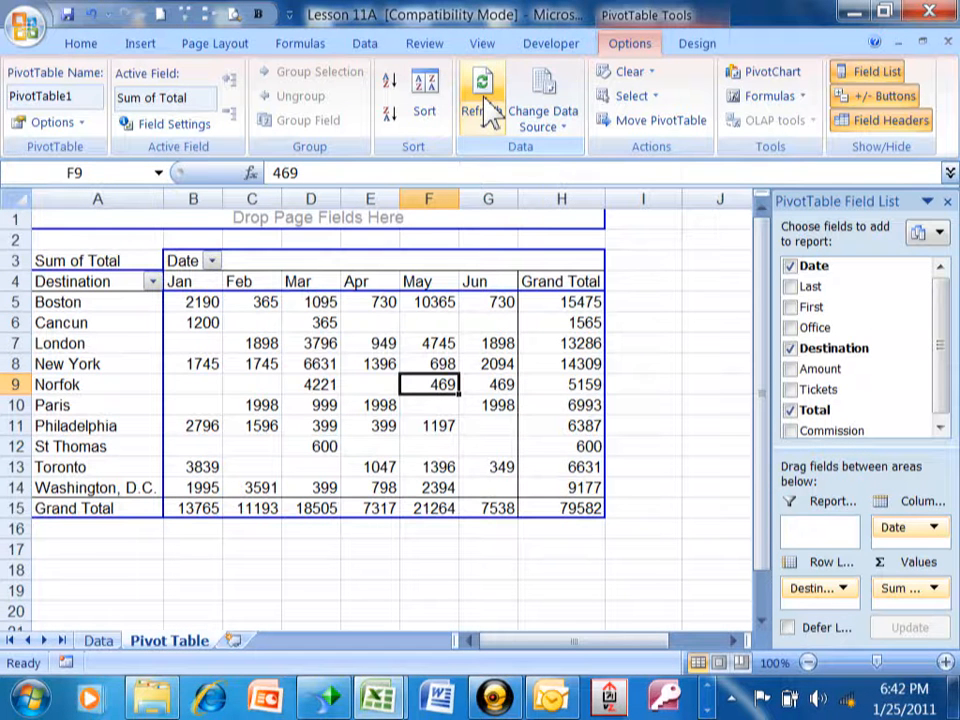
Select the Cancun January total cell to check its updated 1200 value.
left_click(192, 322)
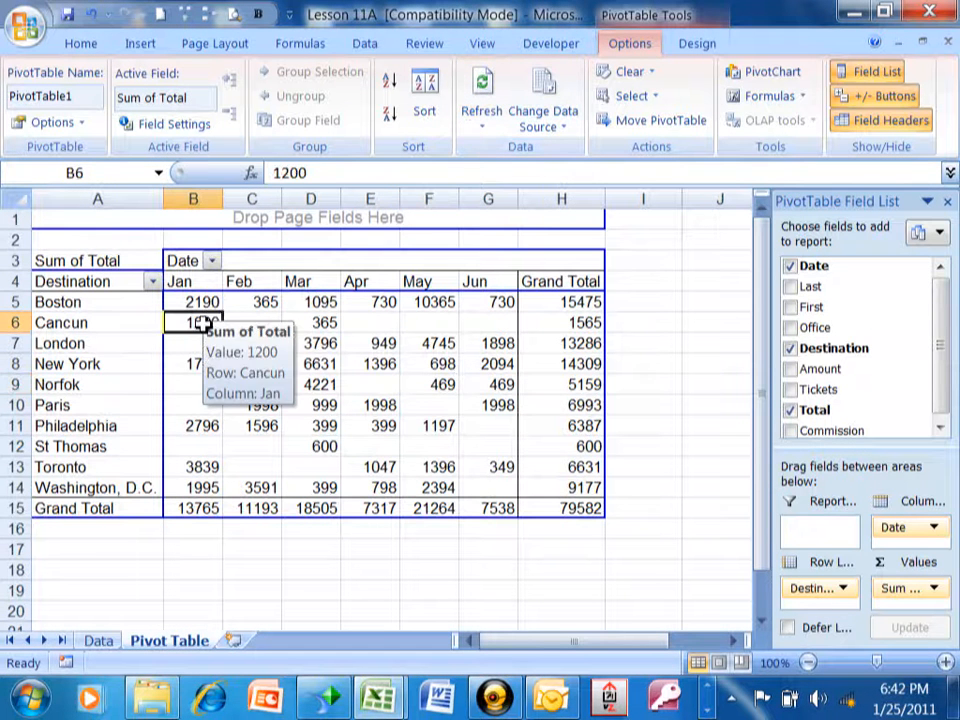
mouse_move(200, 432)
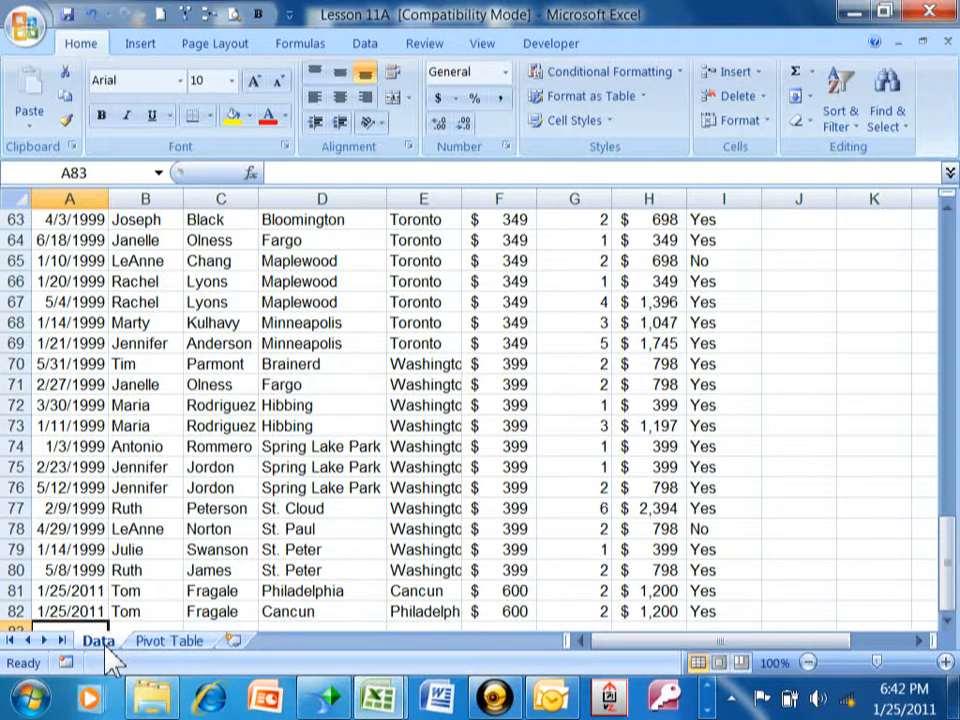
Reconfirm the pivot source range Data!$A$1:$I$82 and return to the pivot table.
scroll("down", 3)
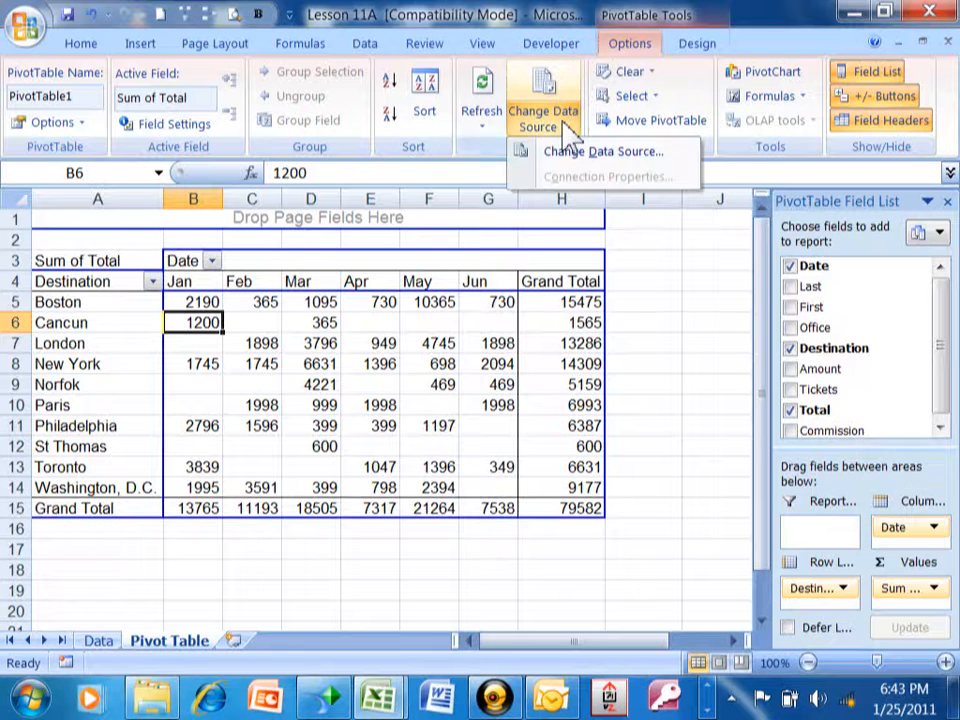
left_click(604, 151)
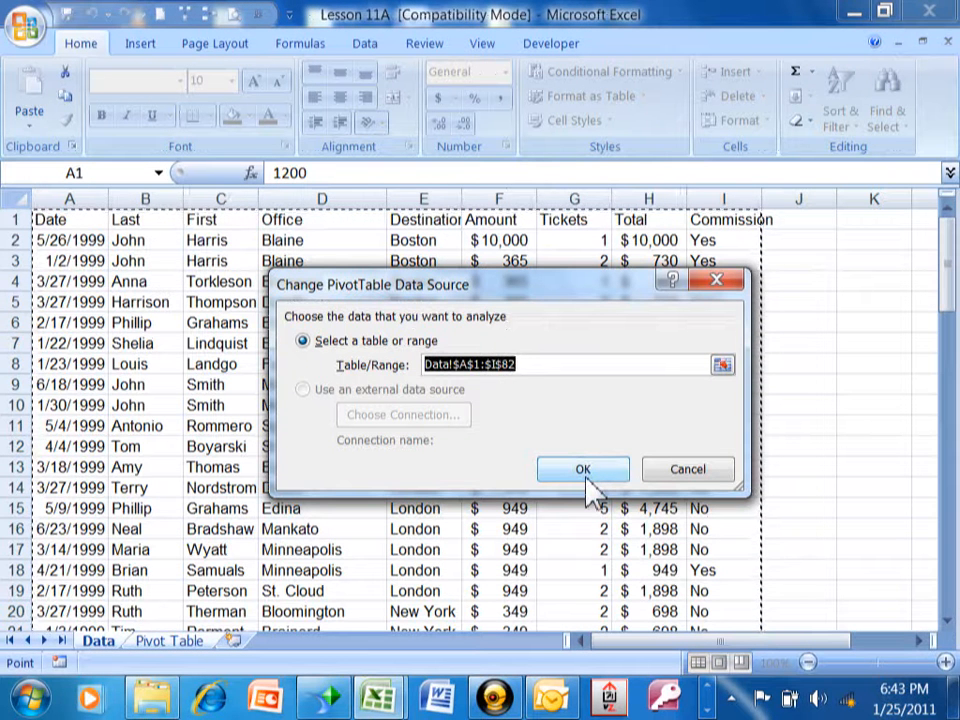
left_click(583, 469)
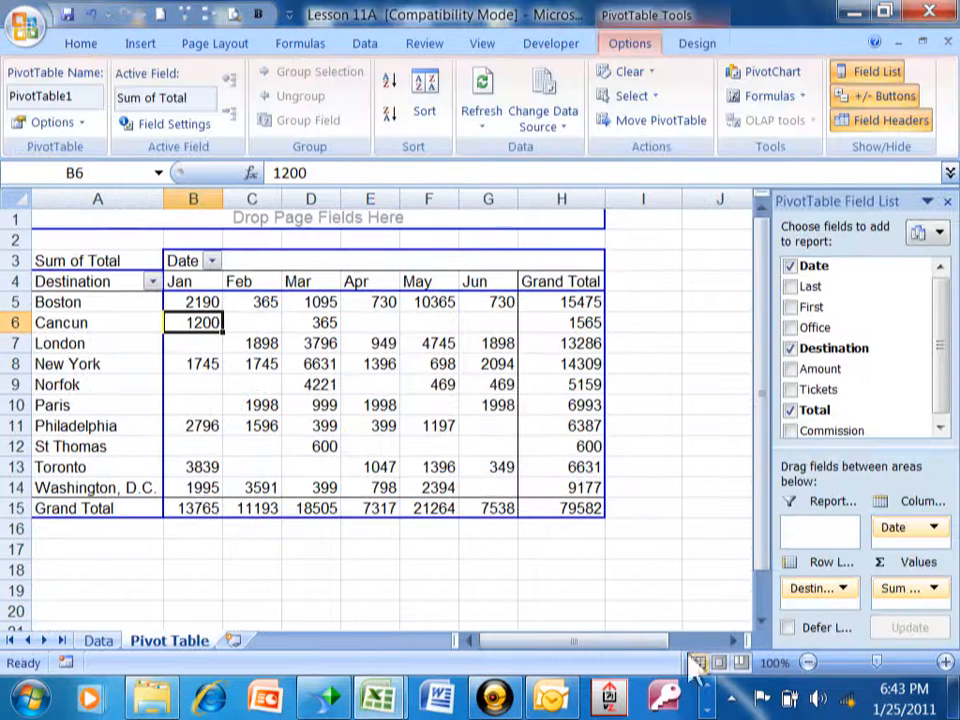
left_click(493, 697)
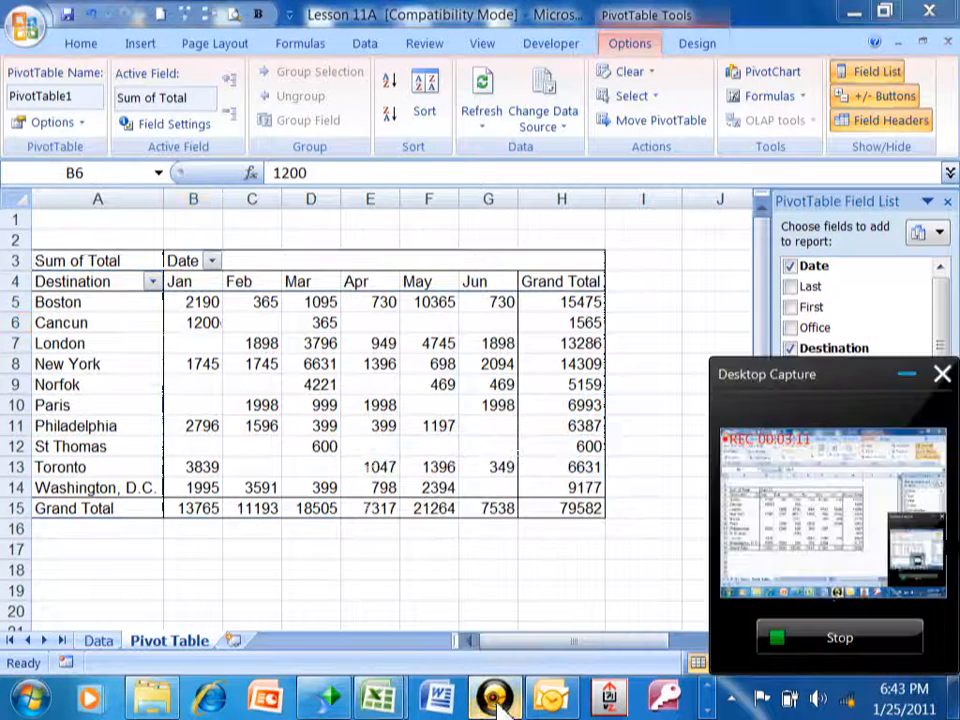